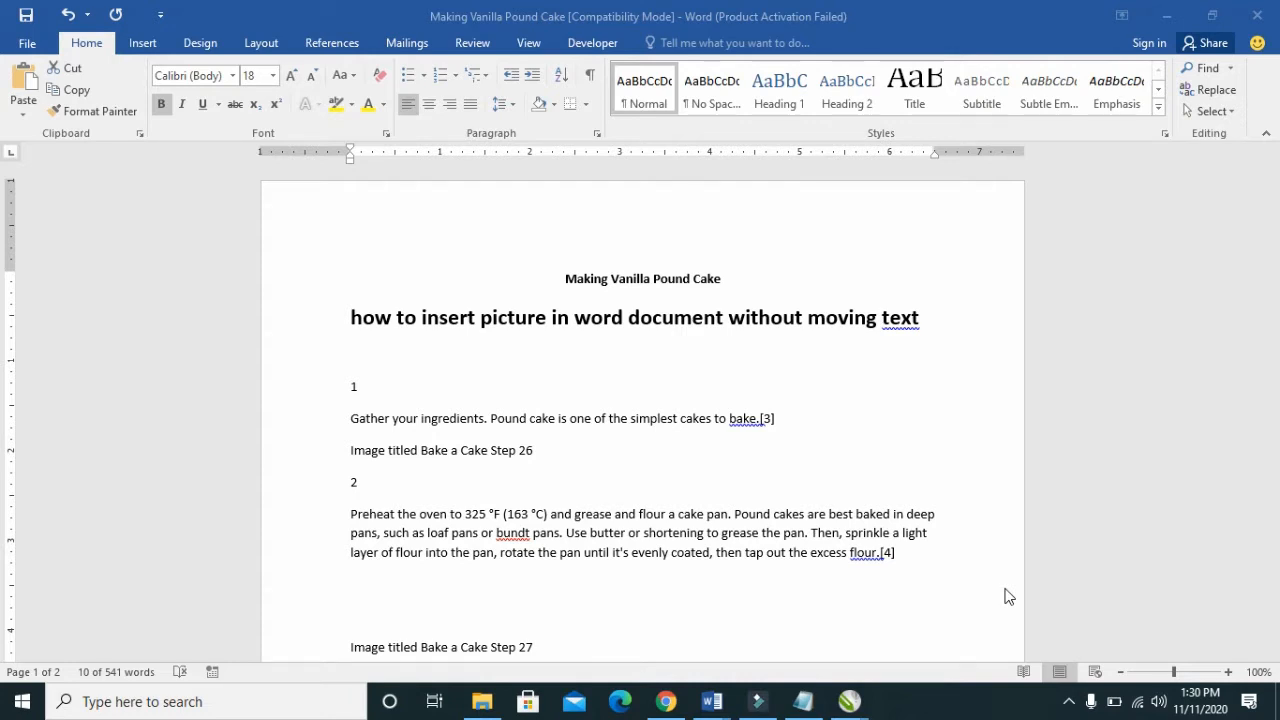
{"action": "mouse_move", "coordinate": [4, 290]}
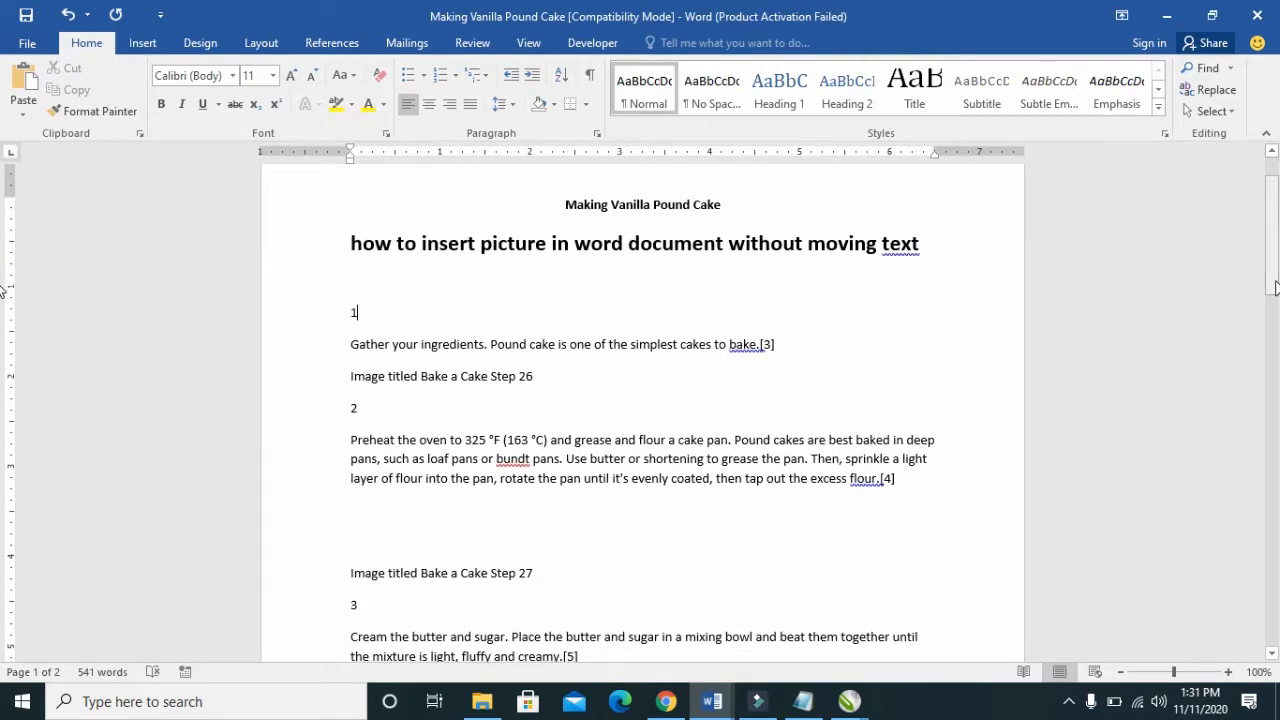
{"action": "mouse_move", "coordinate": [730, 356]}
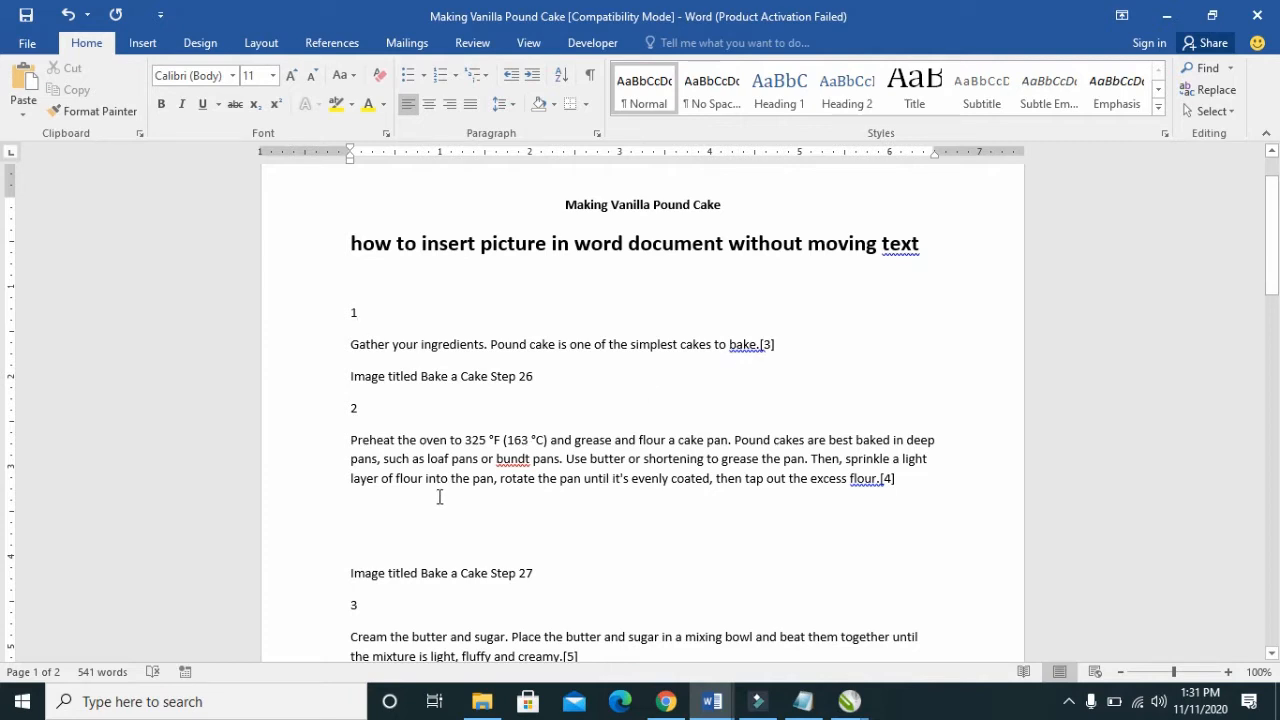
{"action": "mouse_move", "coordinate": [410, 508]}
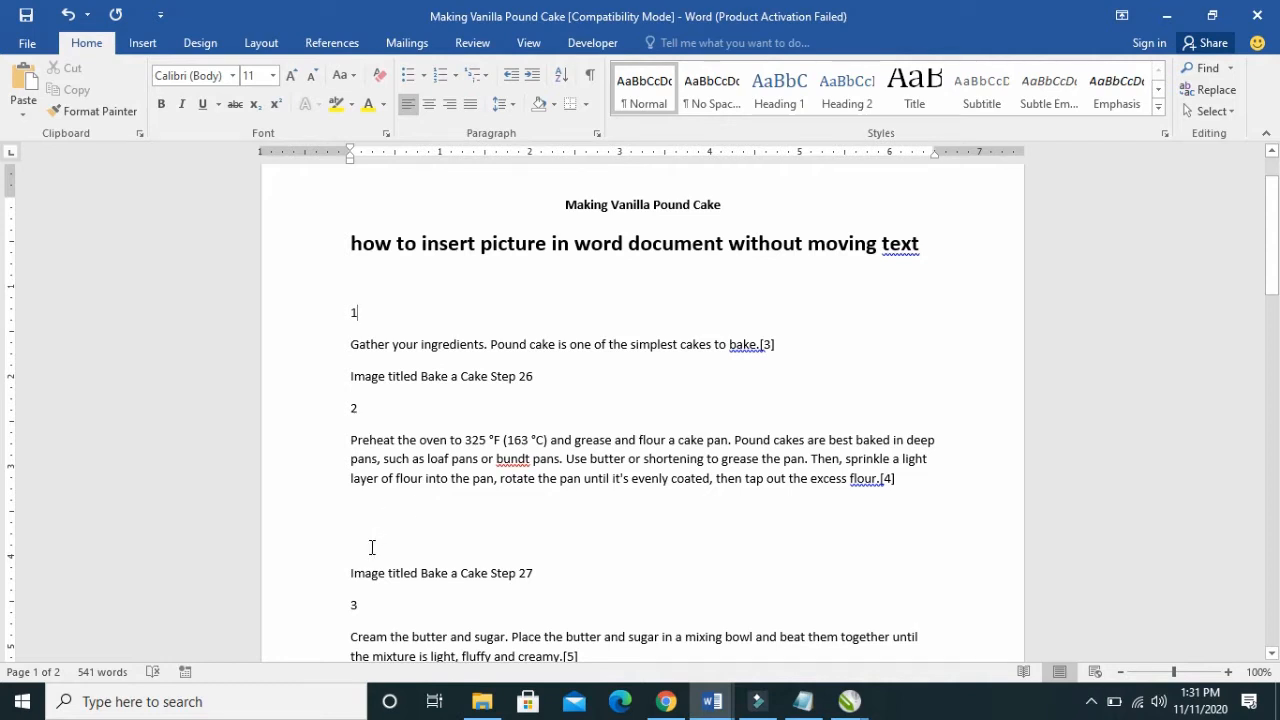
{"action": "mouse_move", "coordinate": [364, 552]}
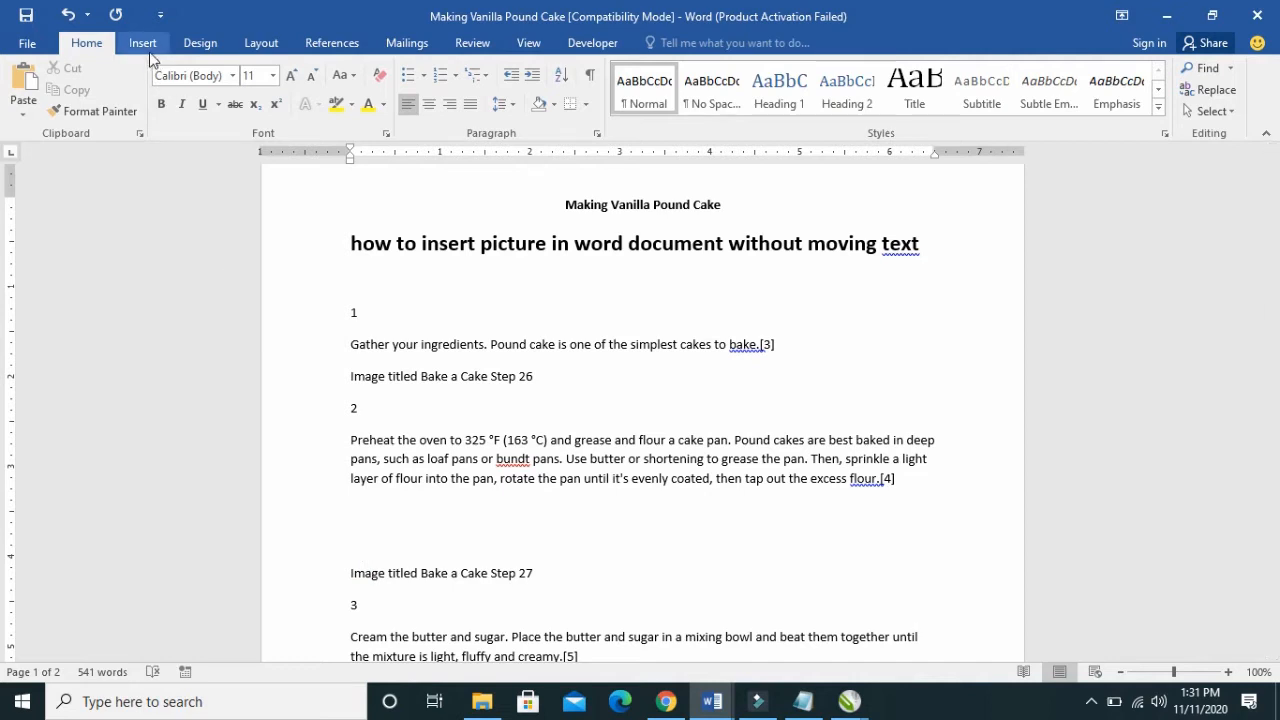
Browse for a picture from file and enter the Desktop Pictures folder
{"action": "left_click", "coordinate": [142, 42]}
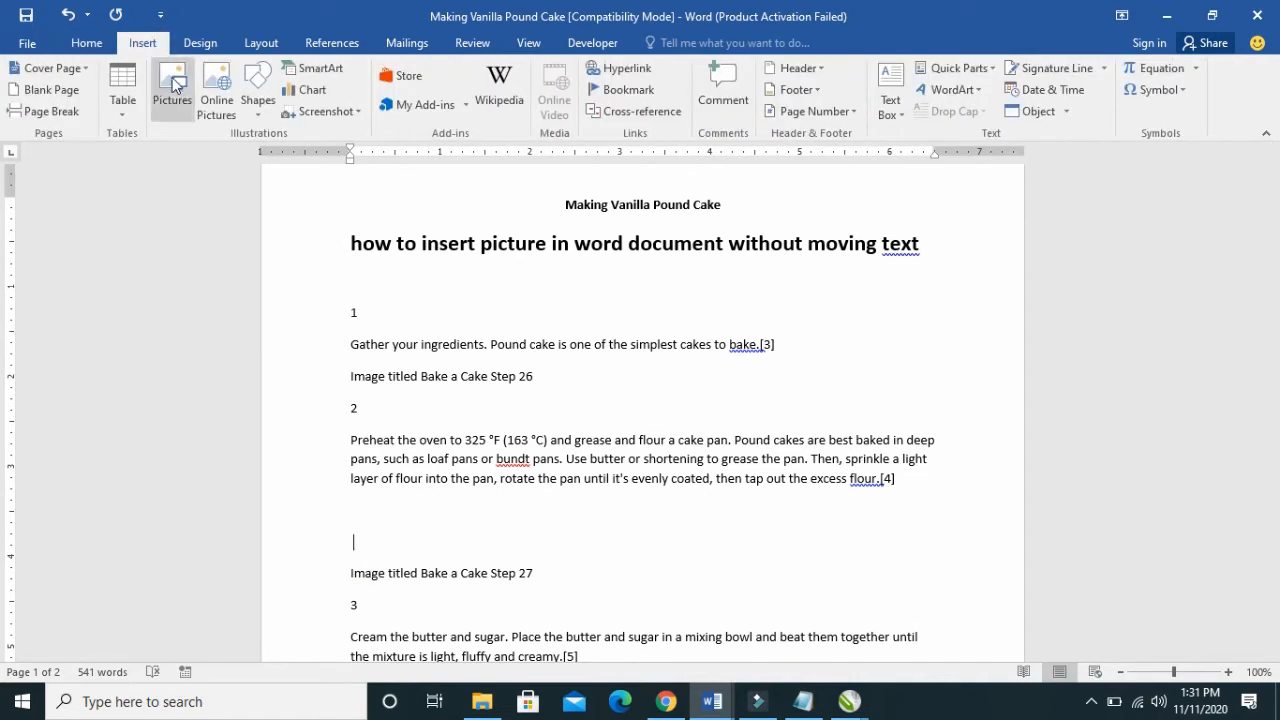
{"action": "left_click", "coordinate": [172, 82]}
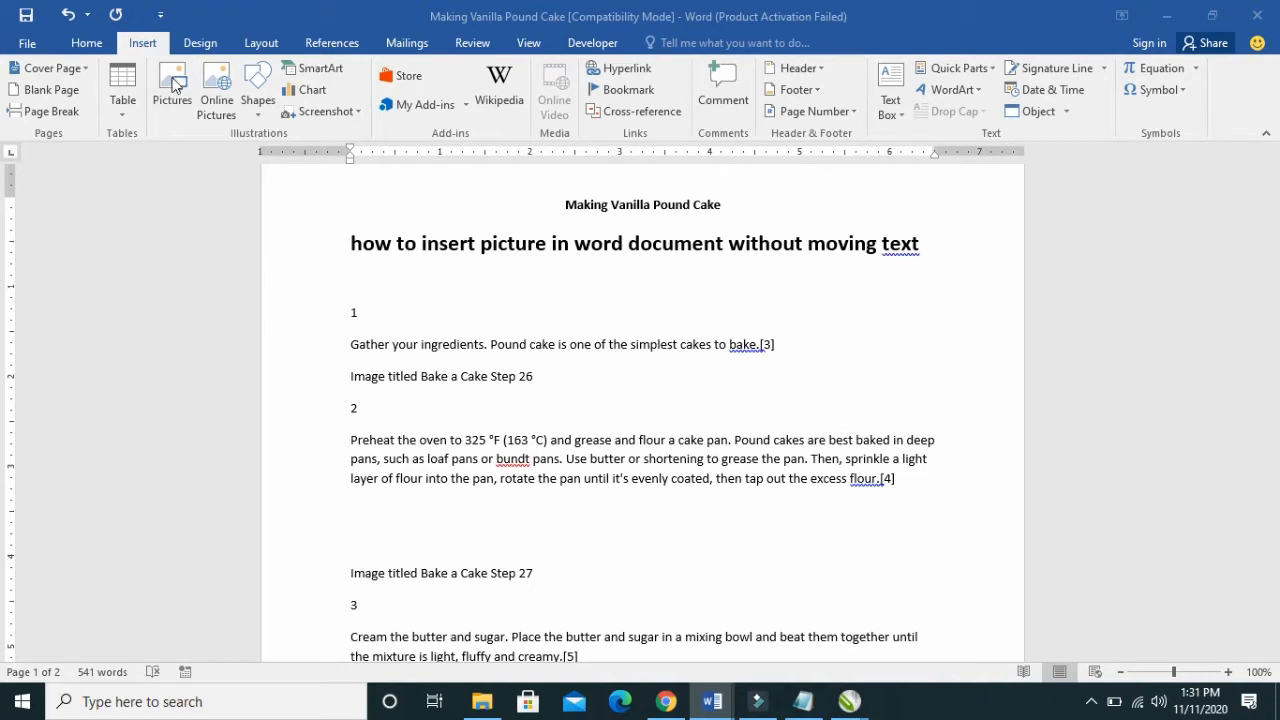
{"action": "left_click", "coordinate": [172, 84]}
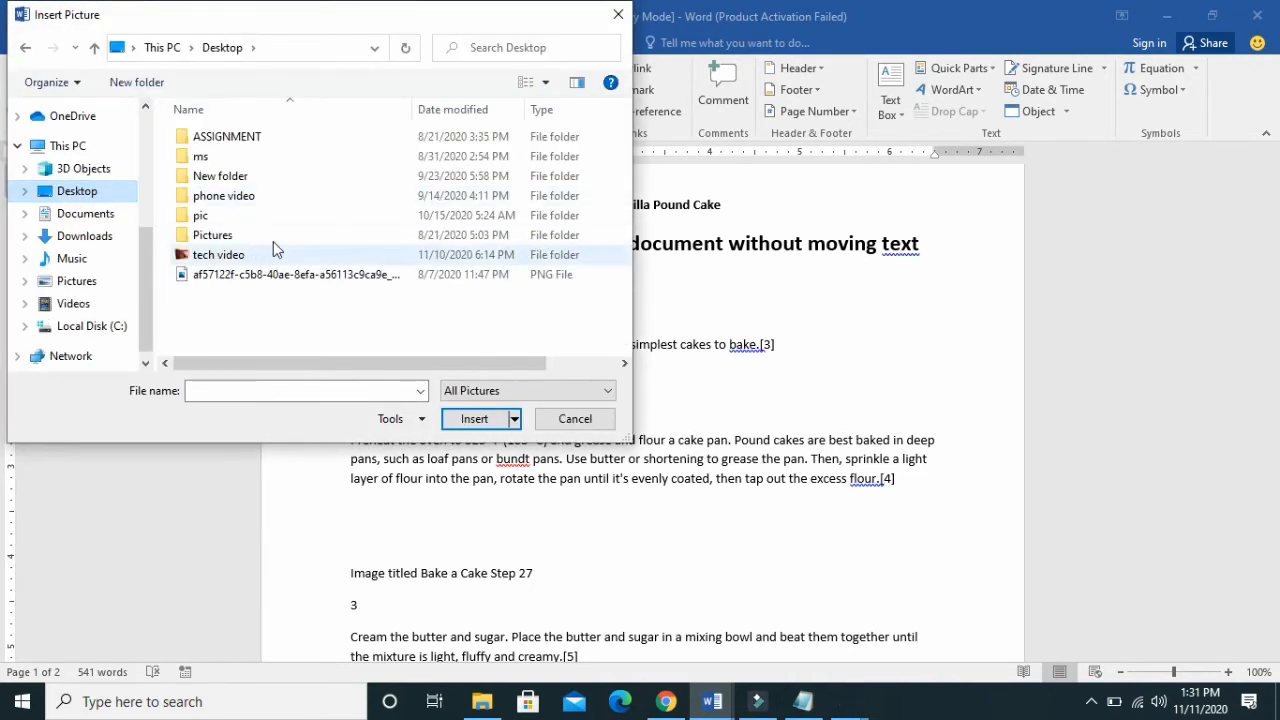
{"action": "double_click", "coordinate": [212, 234]}
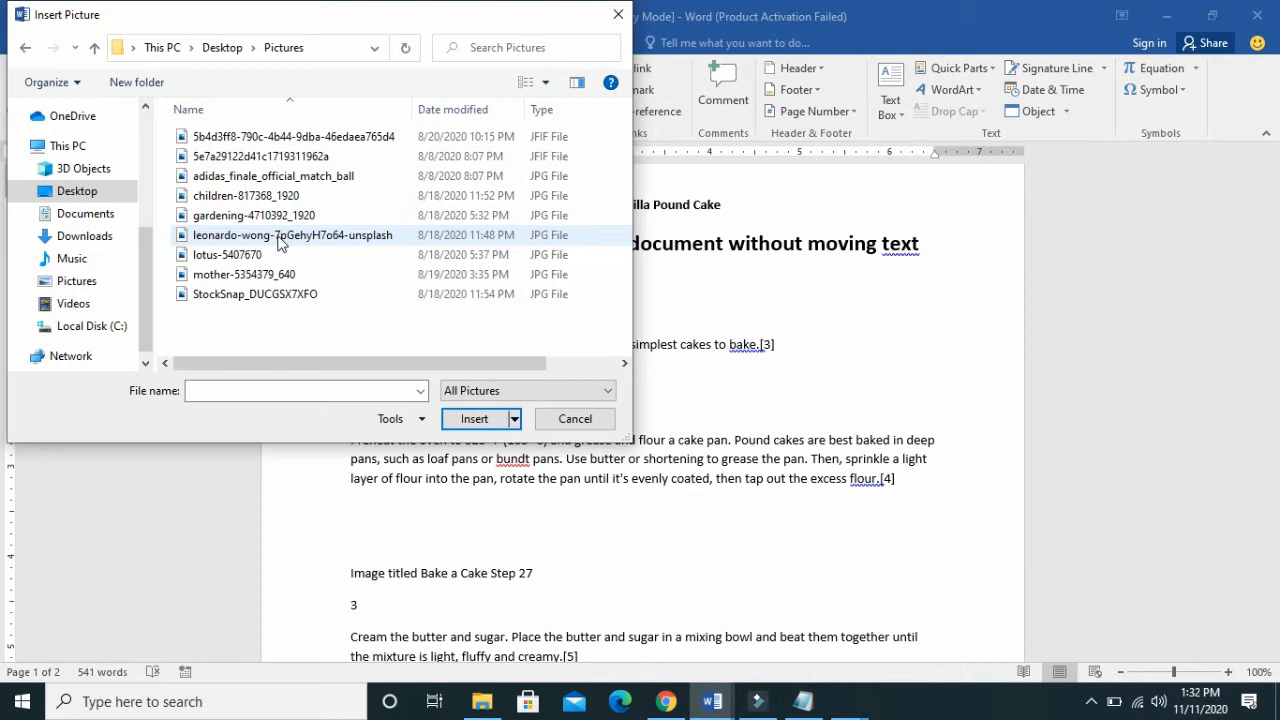
Insert the StockSnap_DUCGSX7XFO coffee photo below the step 2 paragraph
{"action": "left_click", "coordinate": [254, 292]}
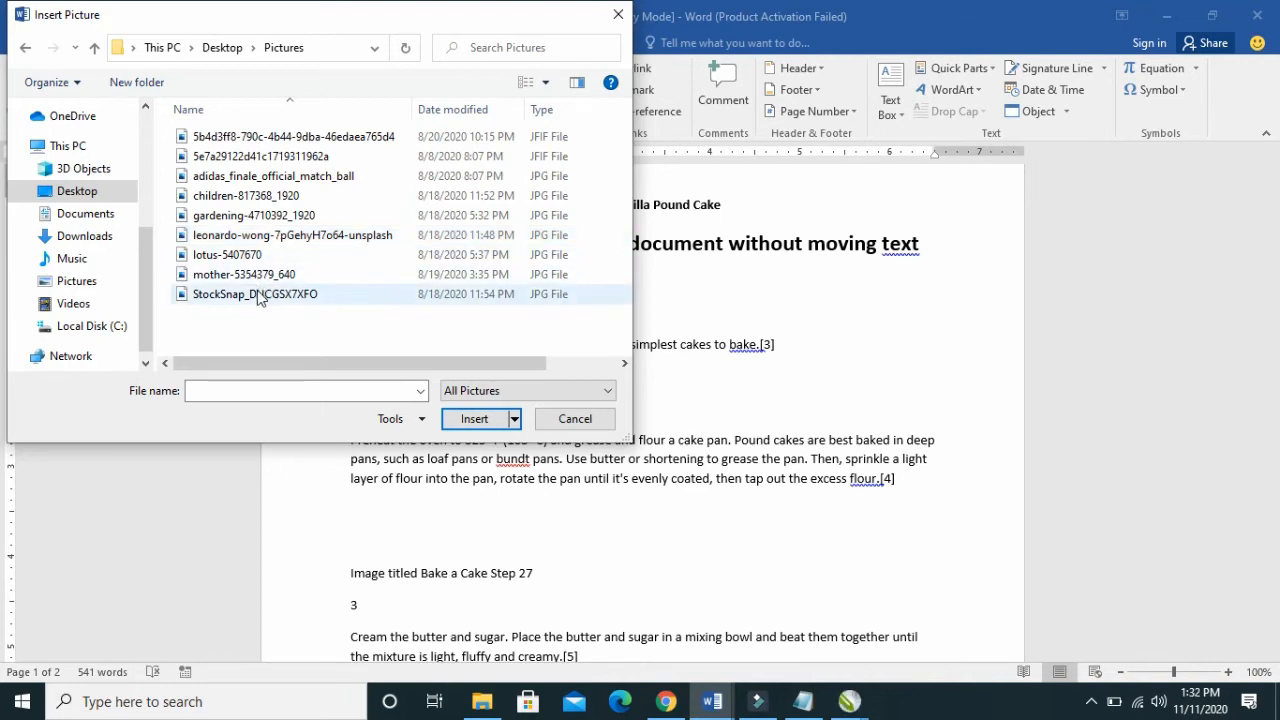
{"action": "left_click", "coordinate": [256, 292]}
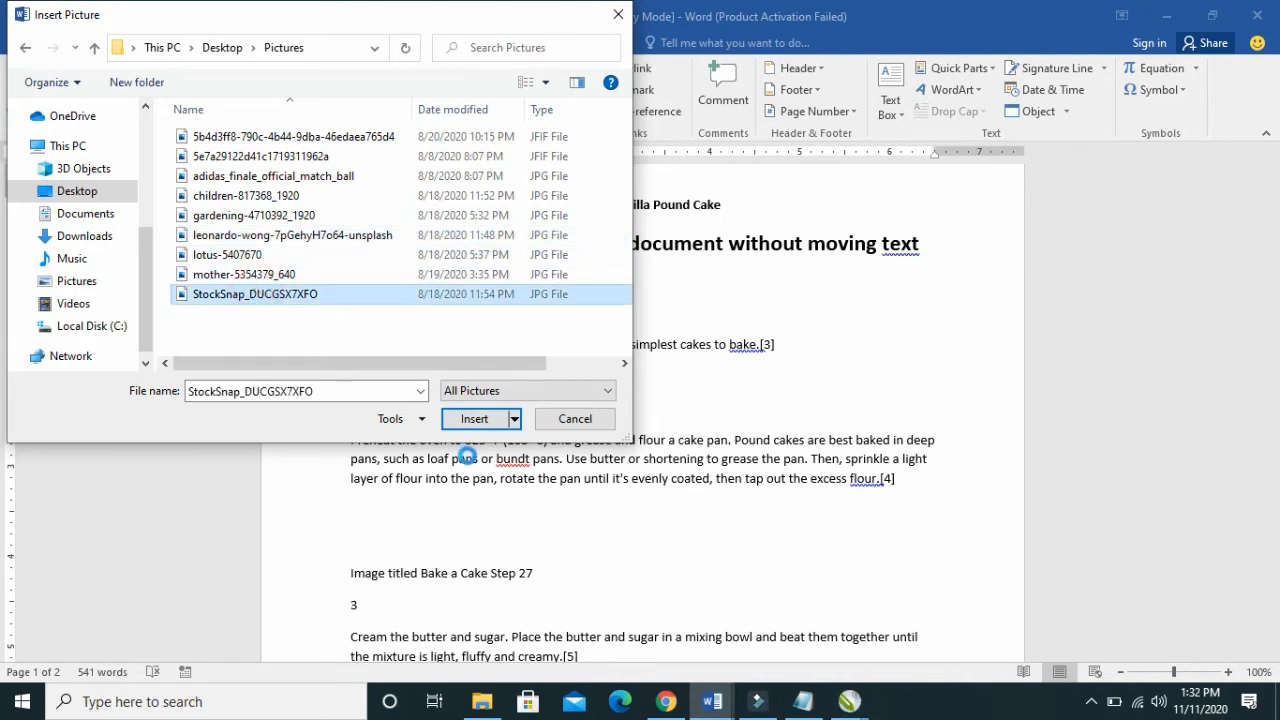
{"action": "left_click", "coordinate": [472, 418]}
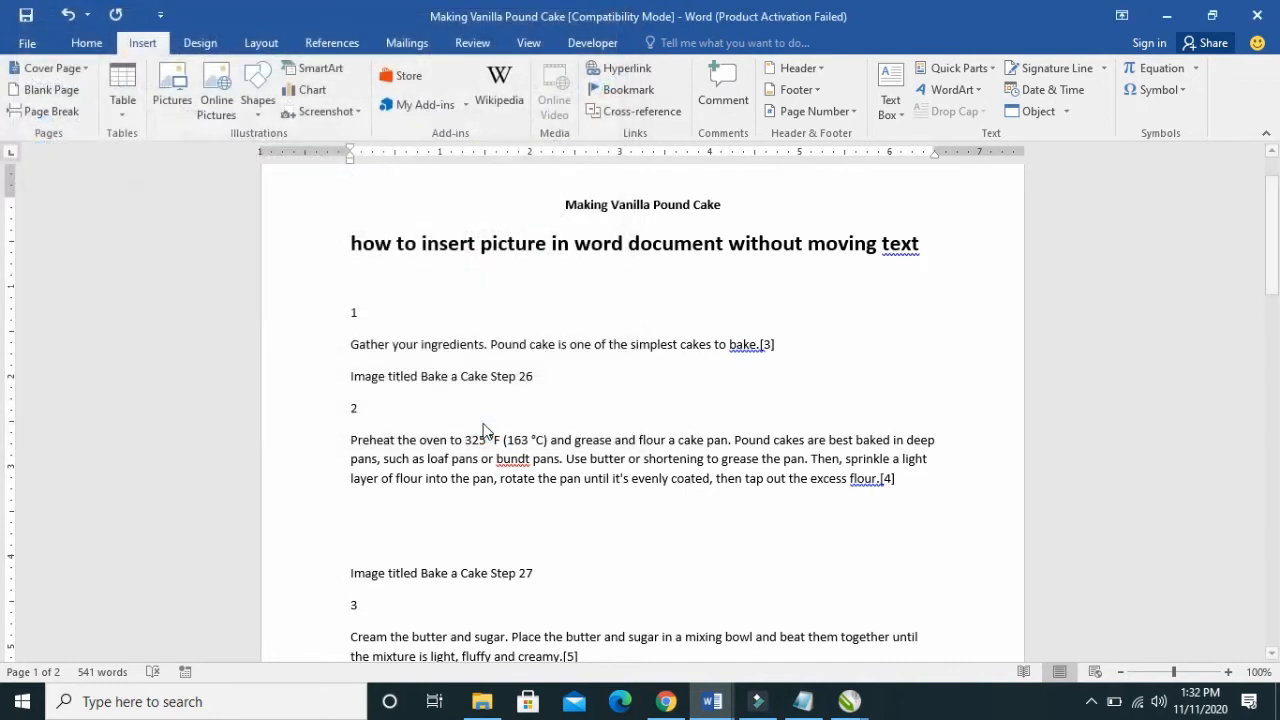
{"action": "left_click", "coordinate": [352, 540]}
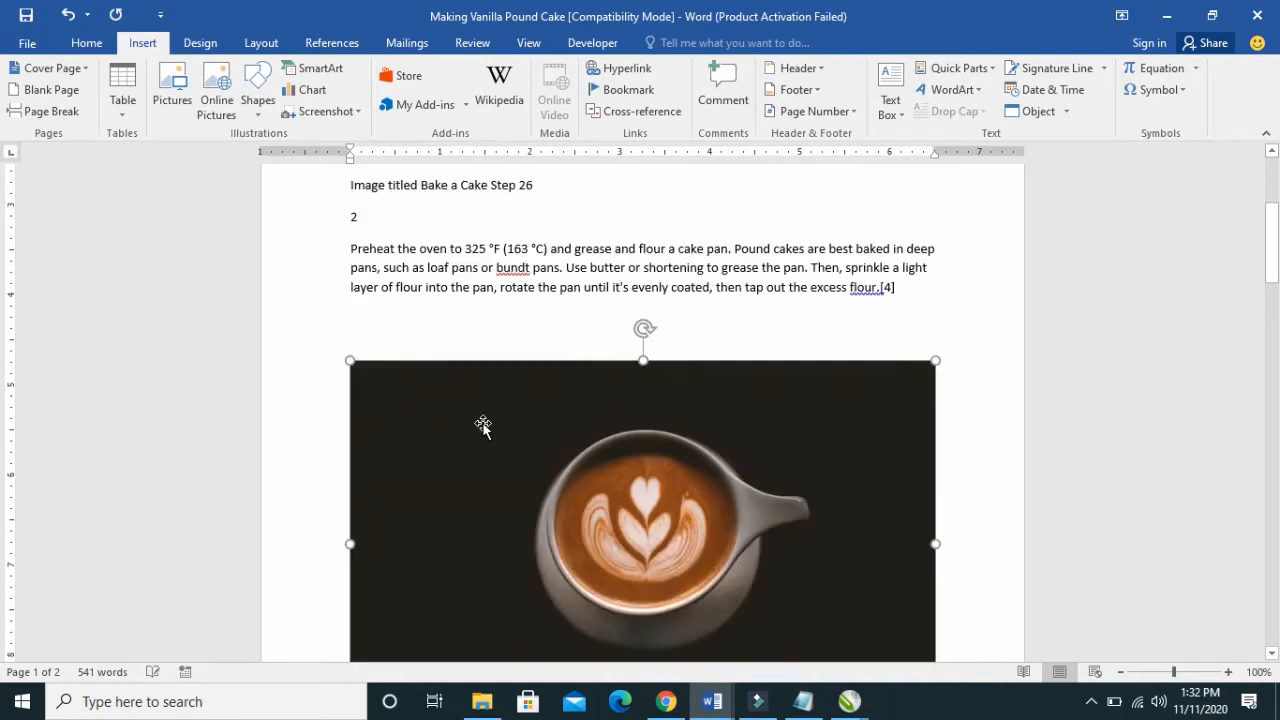
Select the inserted coffee-cup photo and scroll to check its position before the Step 27 caption
{"action": "left_click", "coordinate": [484, 424]}
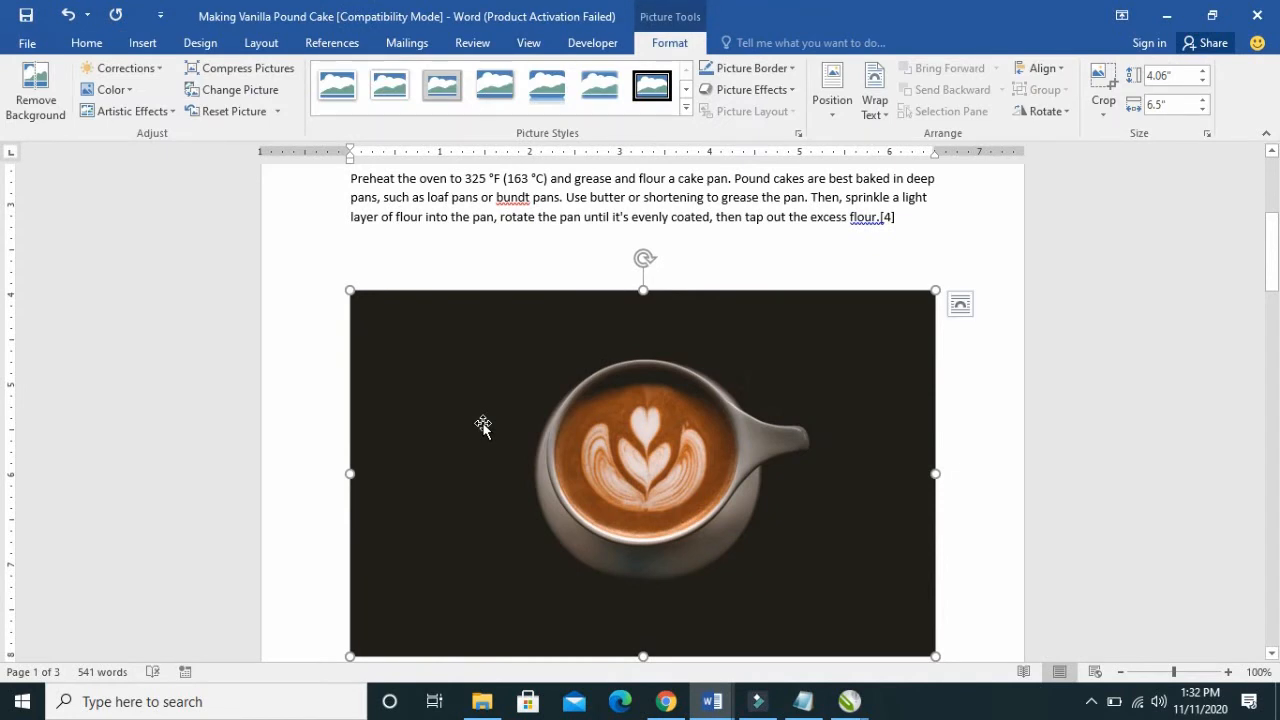
{"action": "mouse_move", "coordinate": [688, 362]}
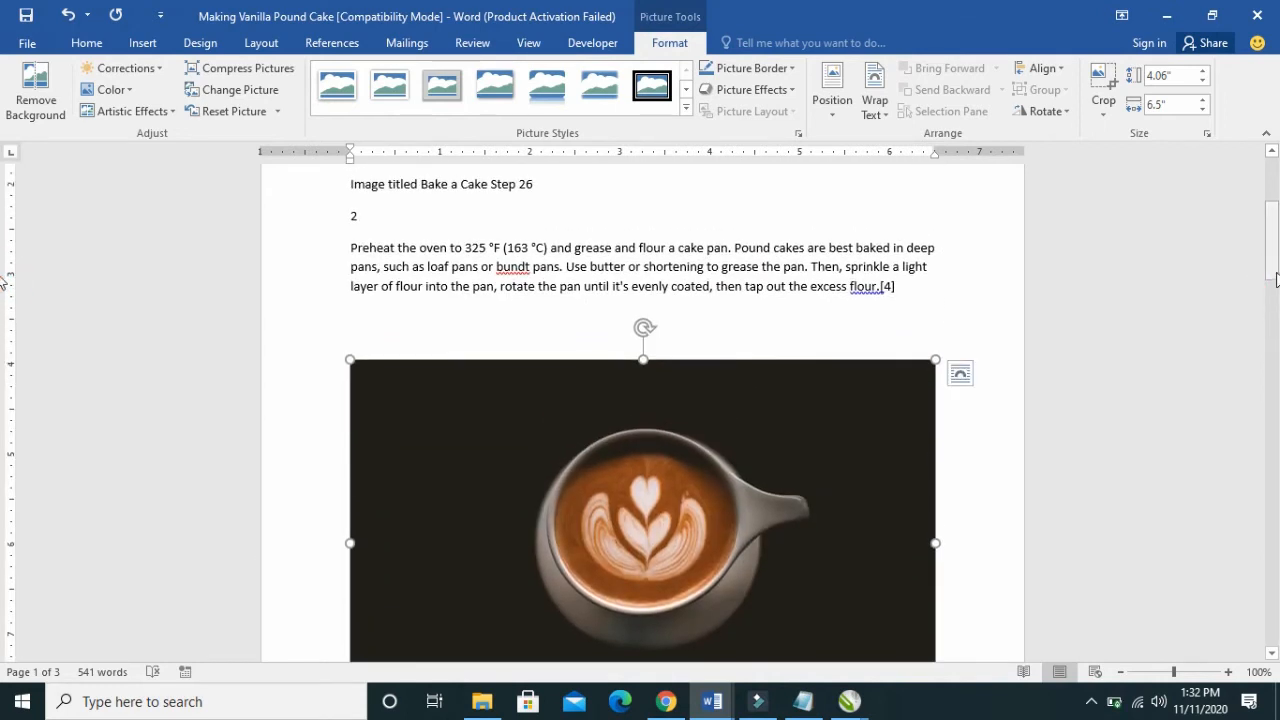
{"action": "scroll", "scroll_direction": "down", "scroll_amount": 3}
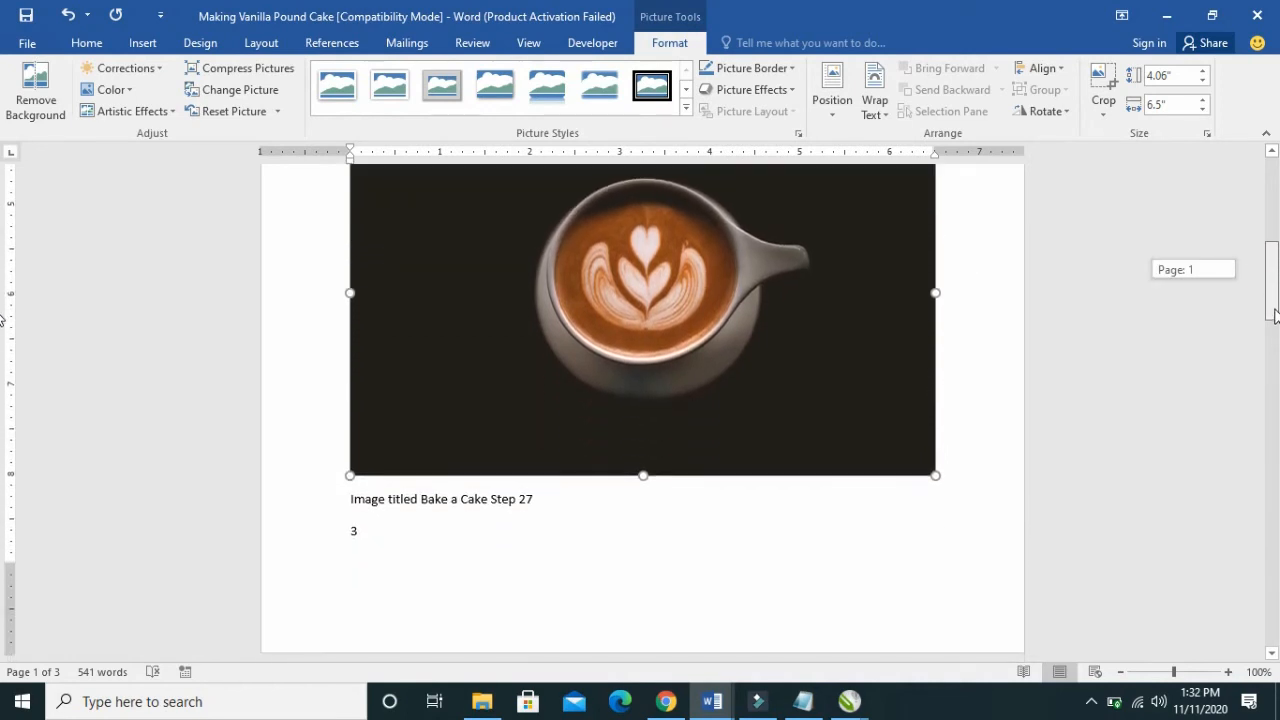
{"action": "scroll", "scroll_direction": "down", "scroll_amount": 3}
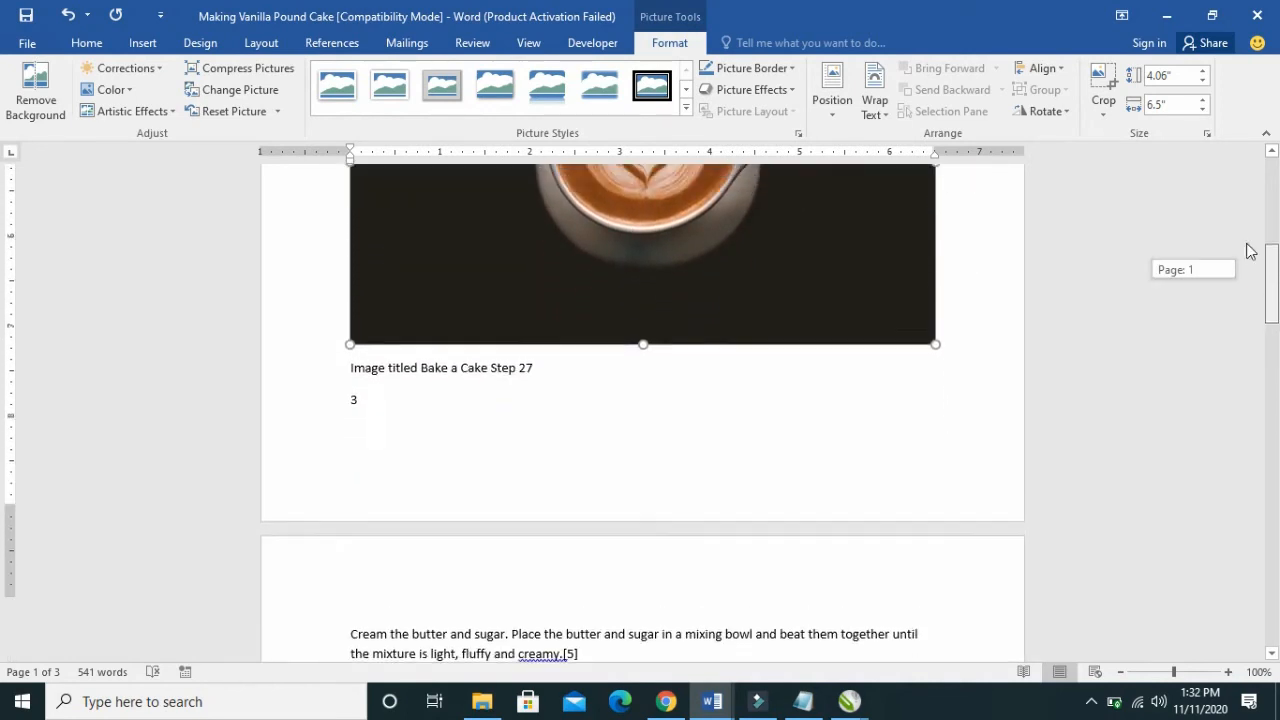
{"action": "scroll", "scroll_direction": "up", "scroll_amount": 3}
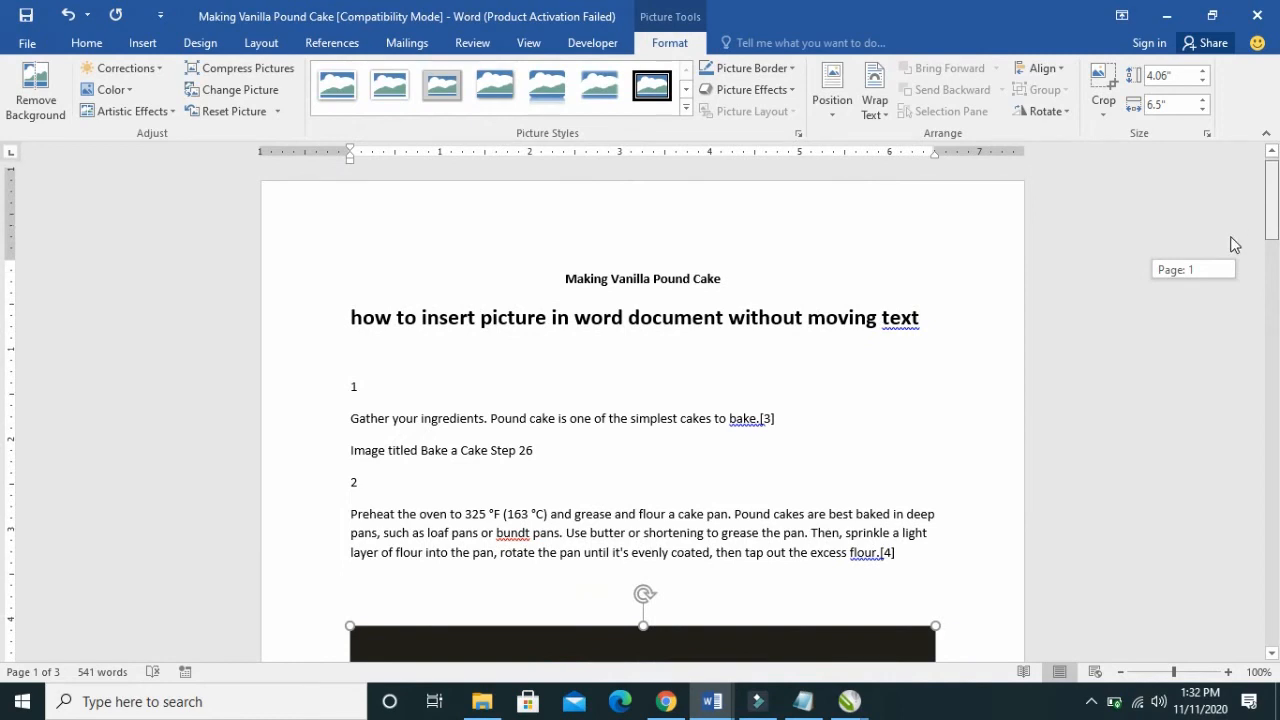
{"action": "scroll", "scroll_direction": "down", "scroll_amount": 3}
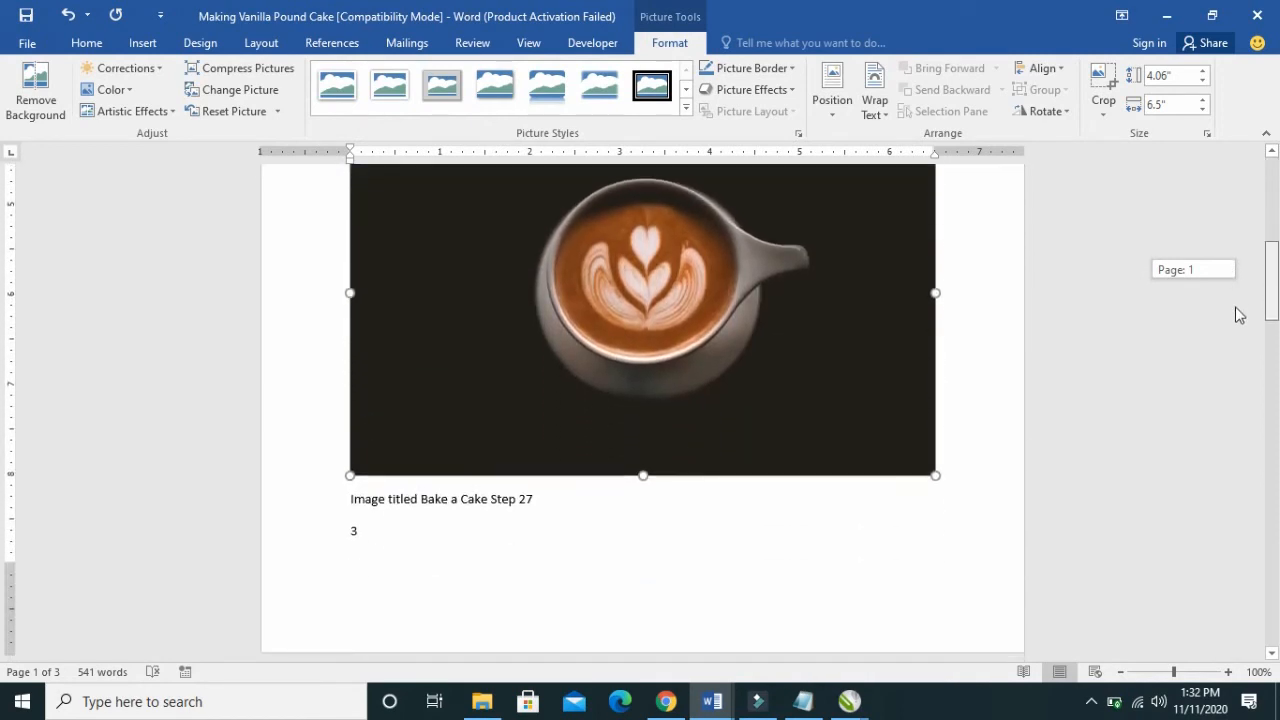
Shrink the coffee-cup photo from its corner handle to about 2.19 by 3.51 inches
{"action": "left_click_drag", "start_coordinate": [642, 320], "coordinate": [642, 396]}
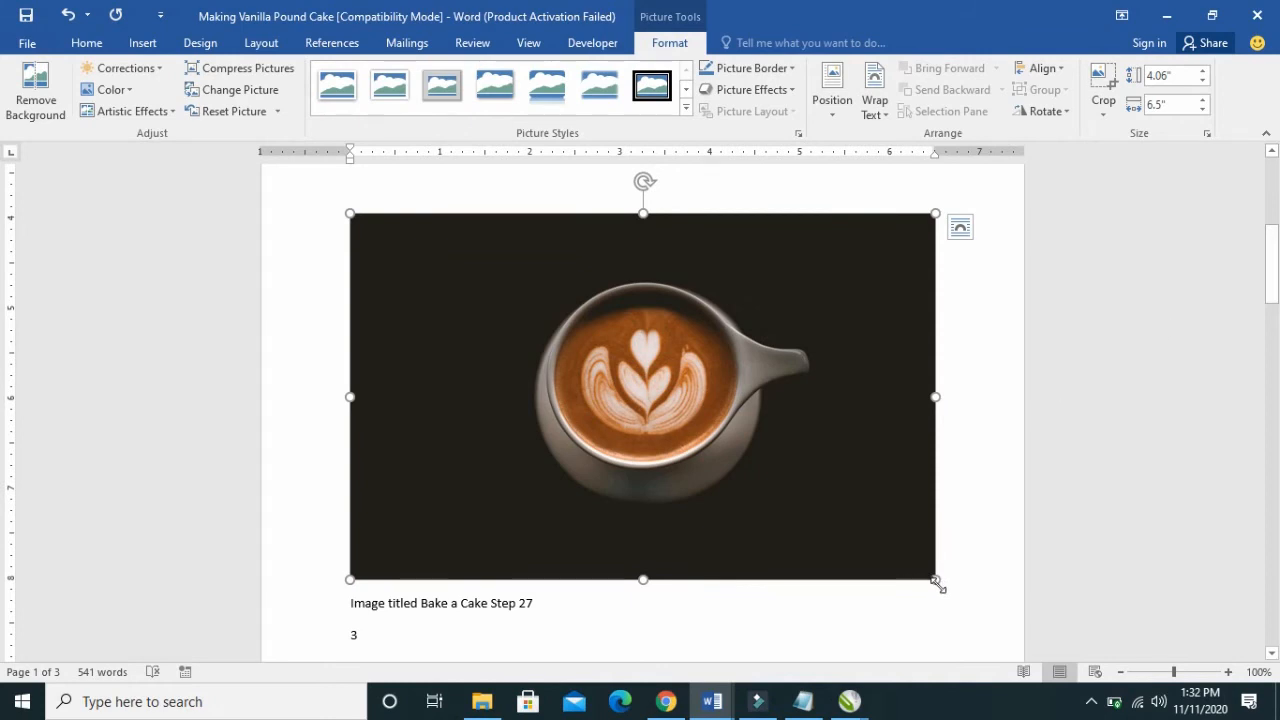
{"action": "mouse_move", "coordinate": [412, 220]}
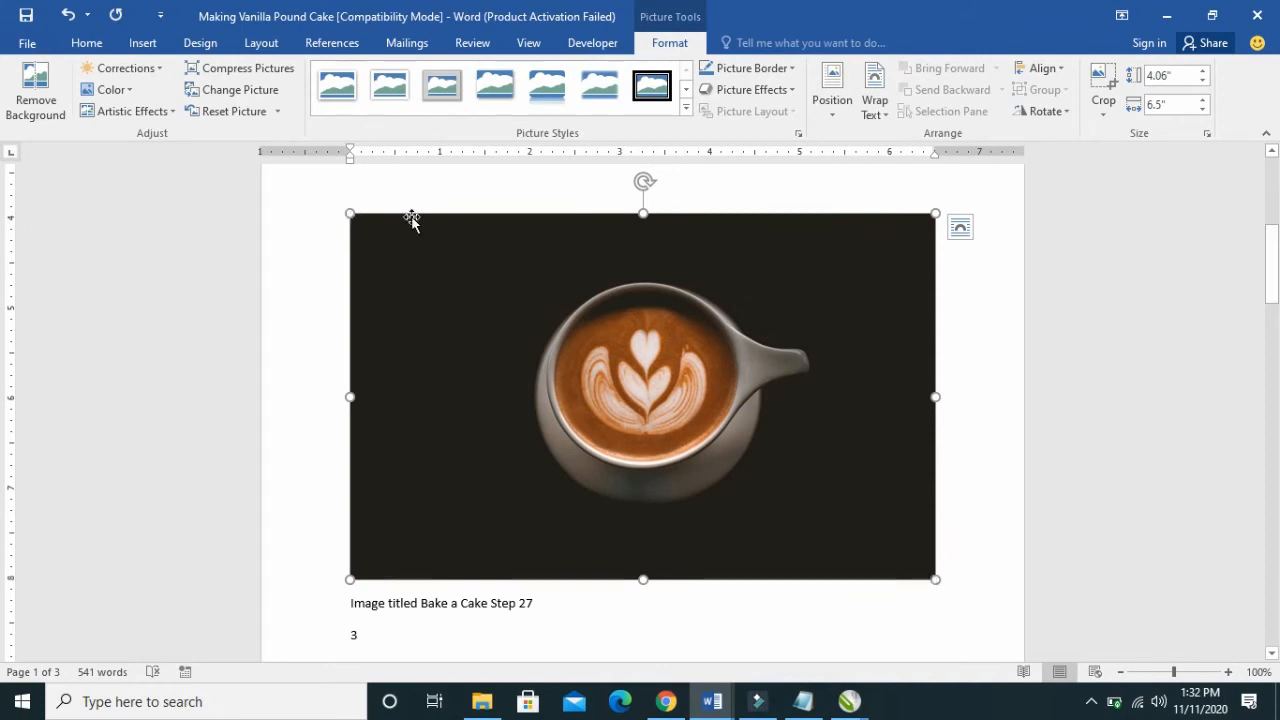
{"action": "mouse_move", "coordinate": [408, 552]}
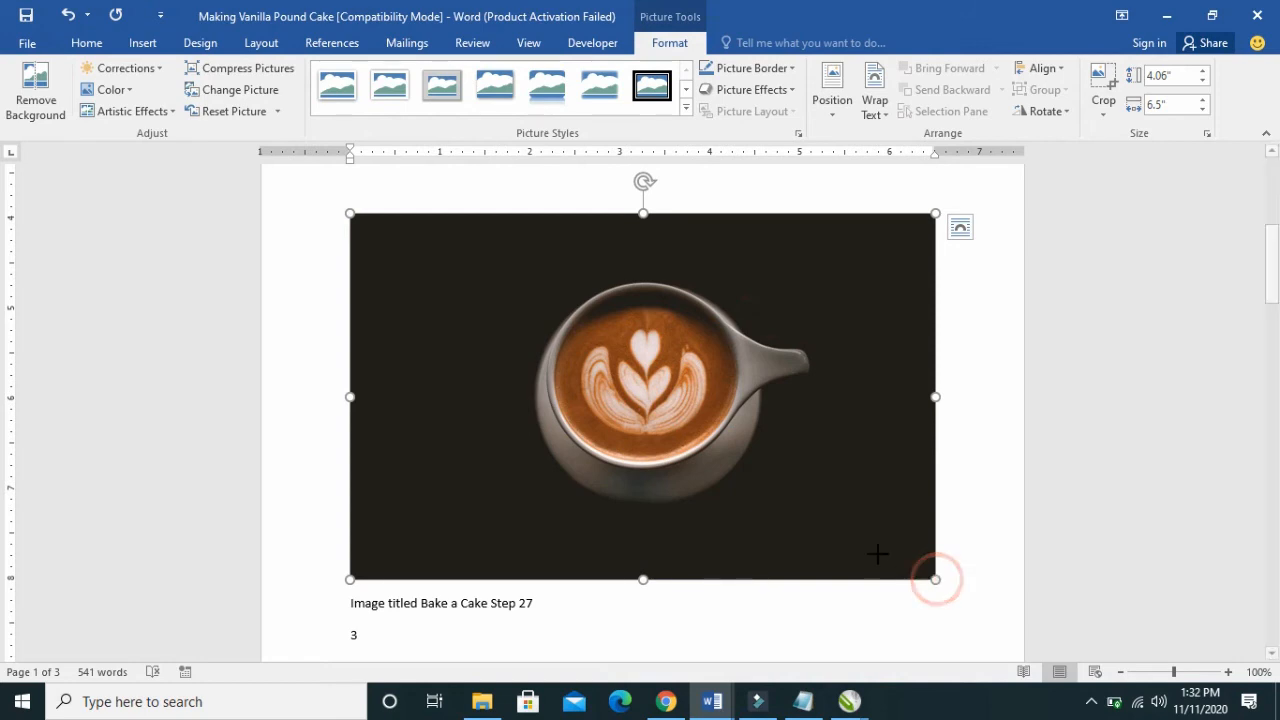
{"action": "left_click_drag", "start_coordinate": [936, 578], "coordinate": [800, 472]}
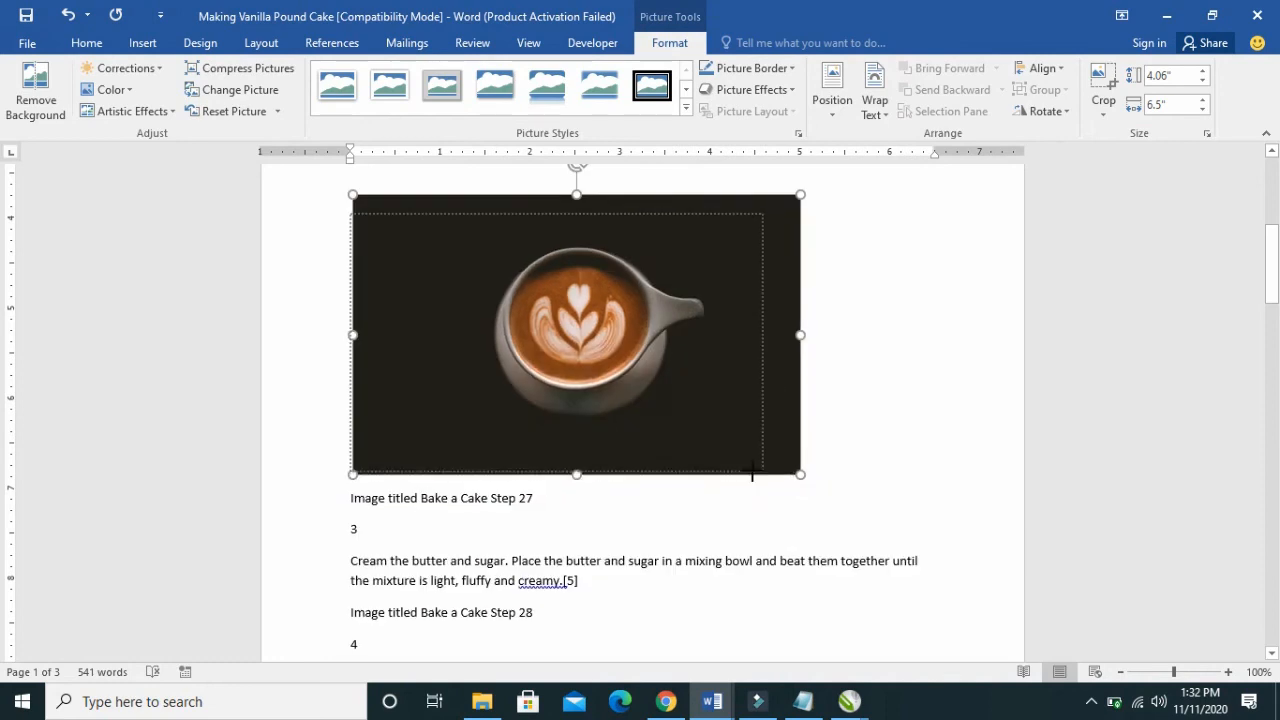
{"action": "left_click_drag", "start_coordinate": [800, 472], "coordinate": [668, 392]}
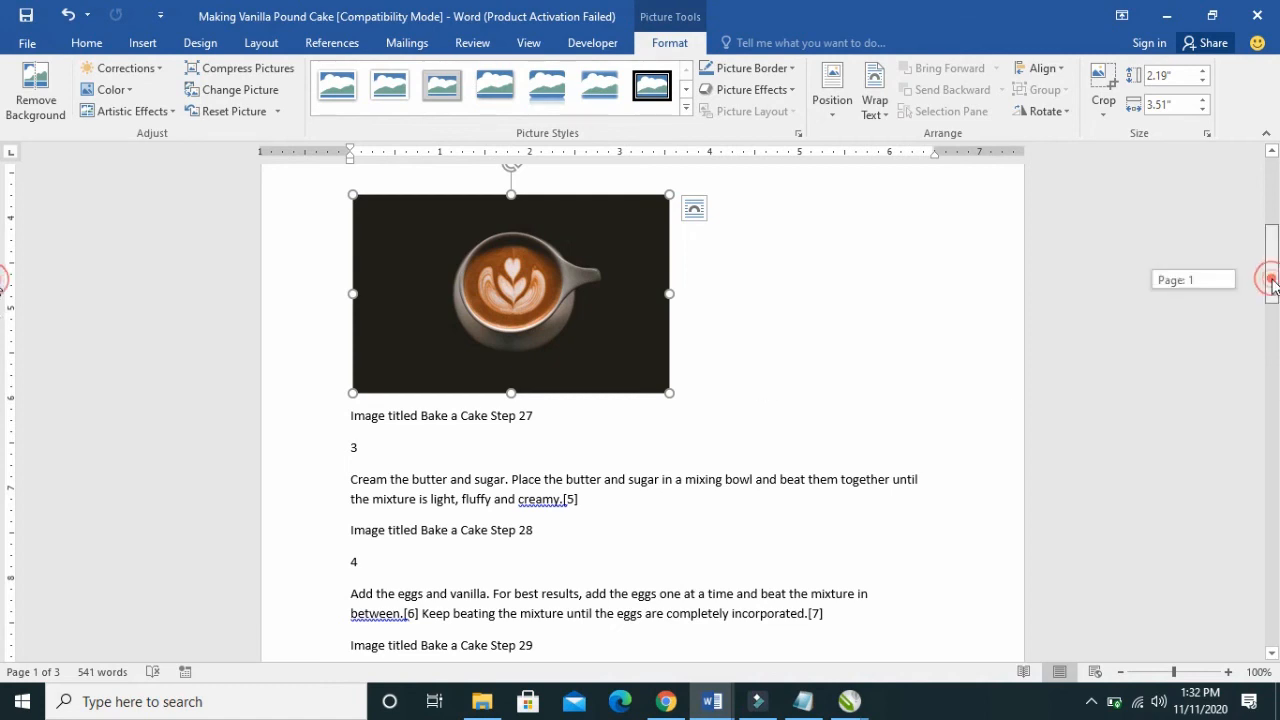
Enlarge the photo slightly to about 2.52 by 4.03 inches
{"action": "scroll", "scroll_direction": "up", "scroll_amount": 3}
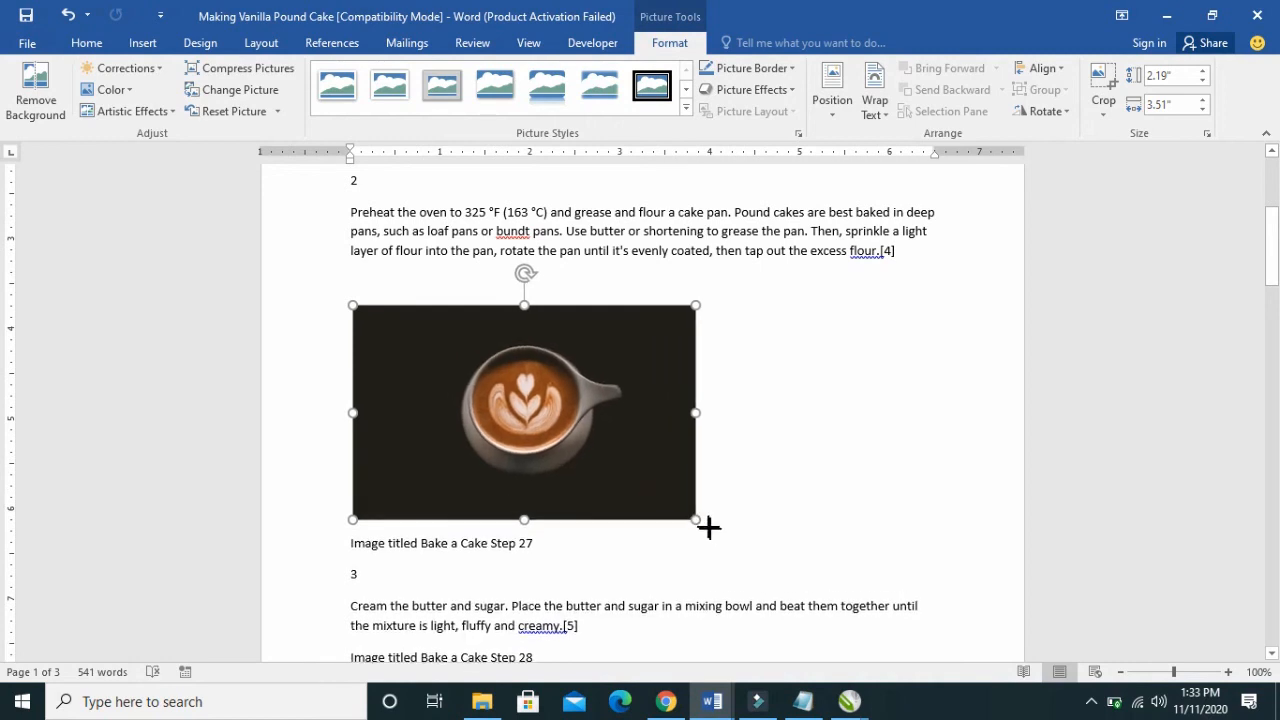
{"action": "left_click_drag", "start_coordinate": [696, 524], "coordinate": [716, 532]}
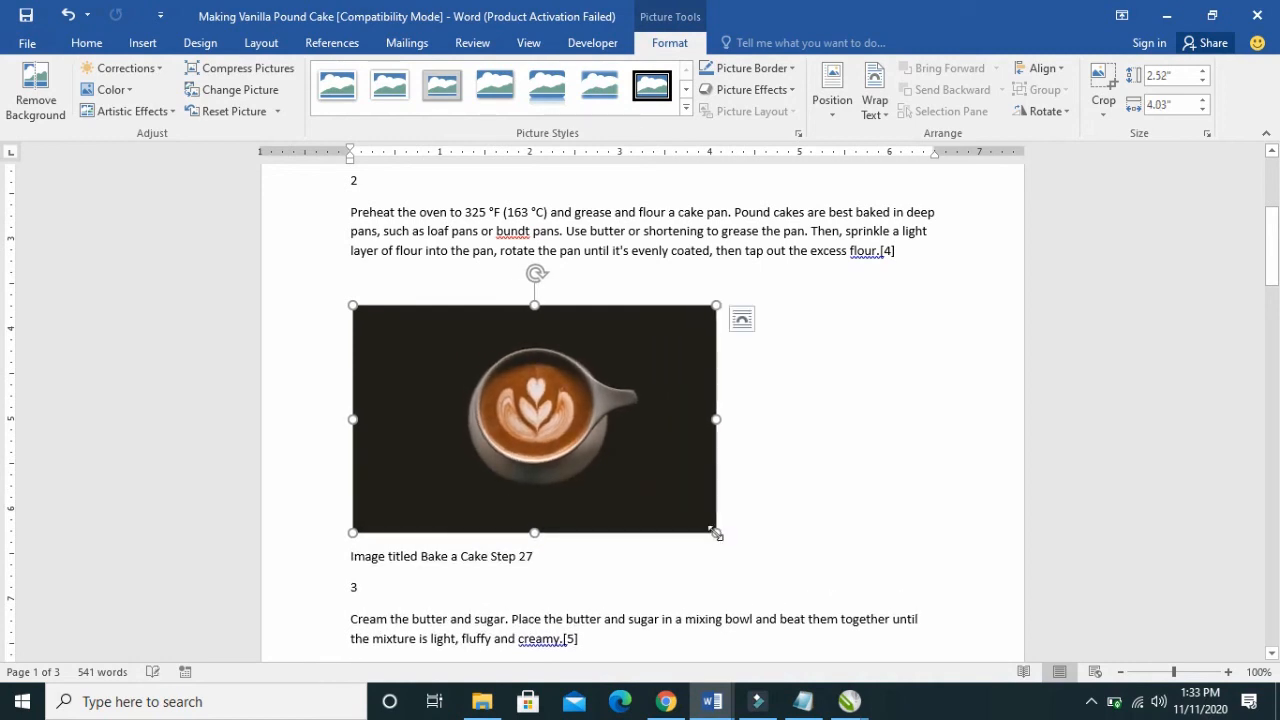
{"action": "scroll", "scroll_direction": "down", "scroll_amount": 3}
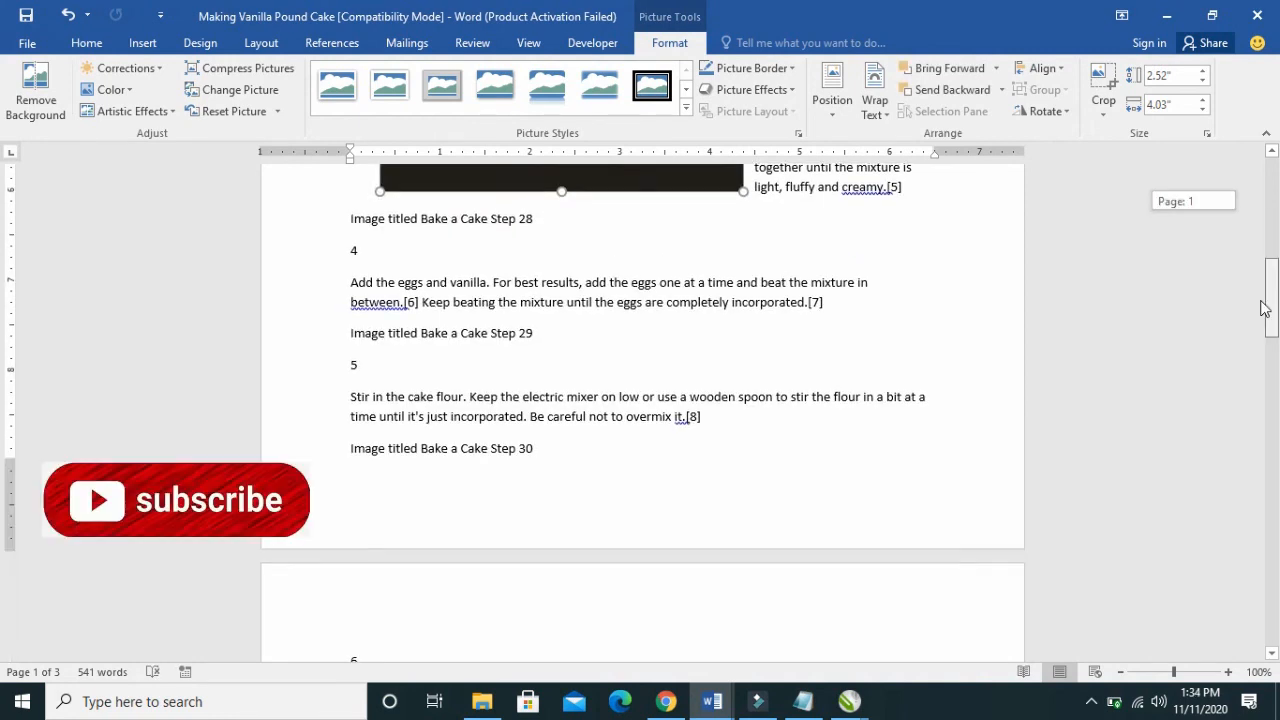